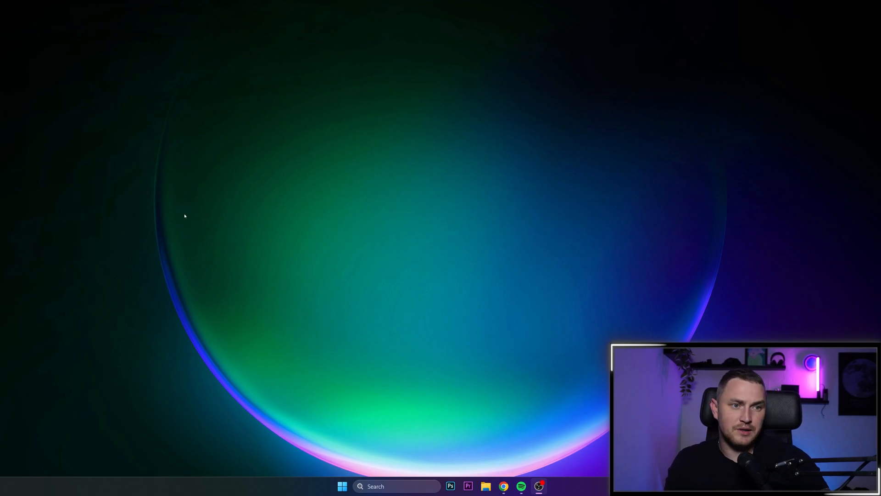
pyautogui.moveTo(212, 230)
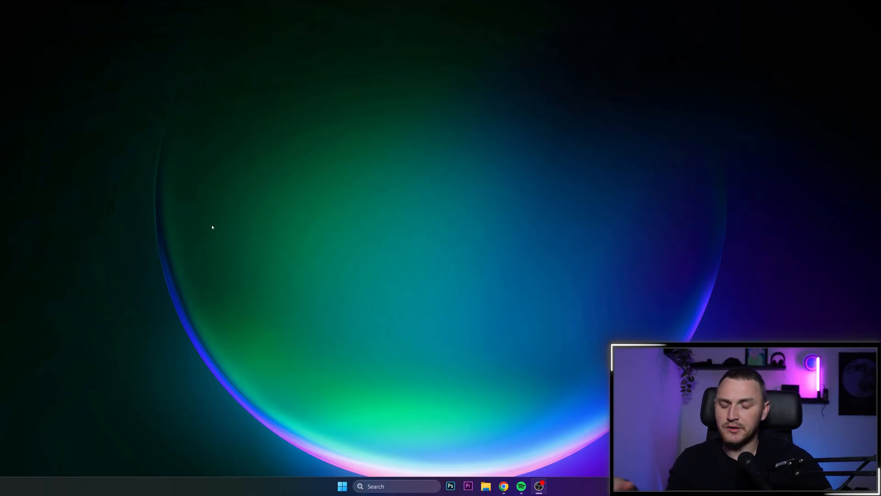
pyautogui.moveTo(225, 237)
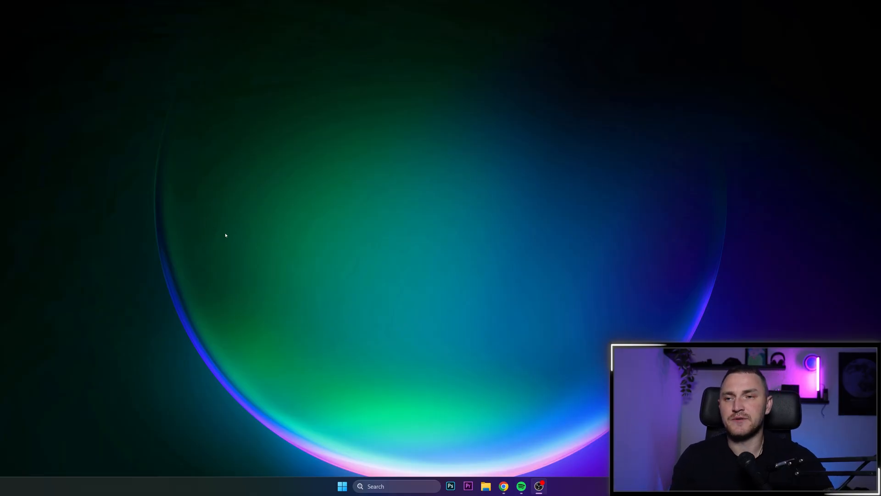
# Search Windows for "vi" to surface Virus & threat protection as the best match
pyautogui.click(397, 486)
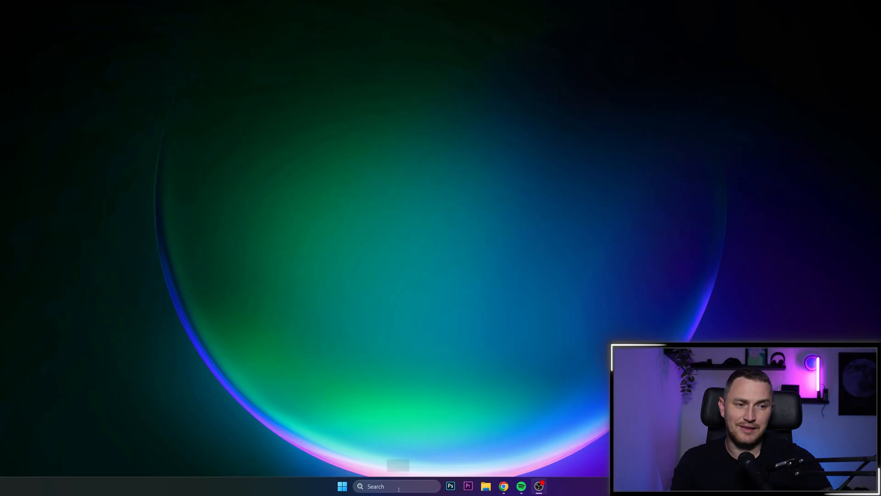
pyautogui.moveTo(390, 478)
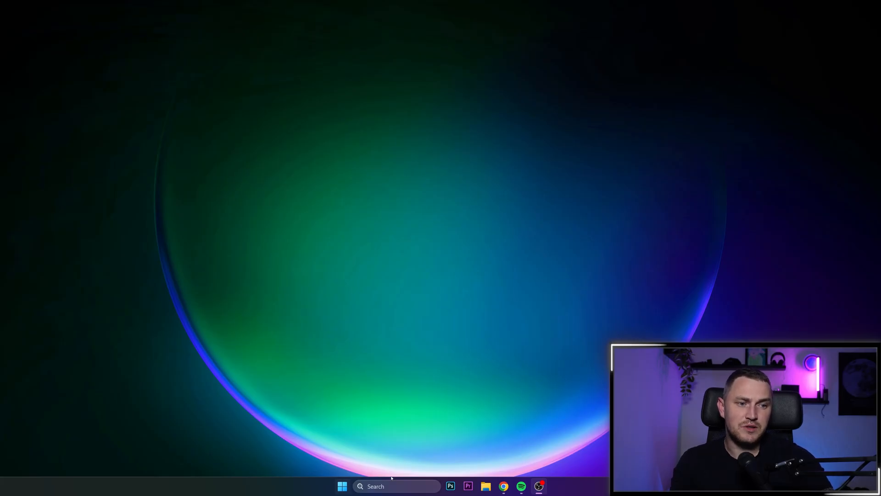
pyautogui.write('v')
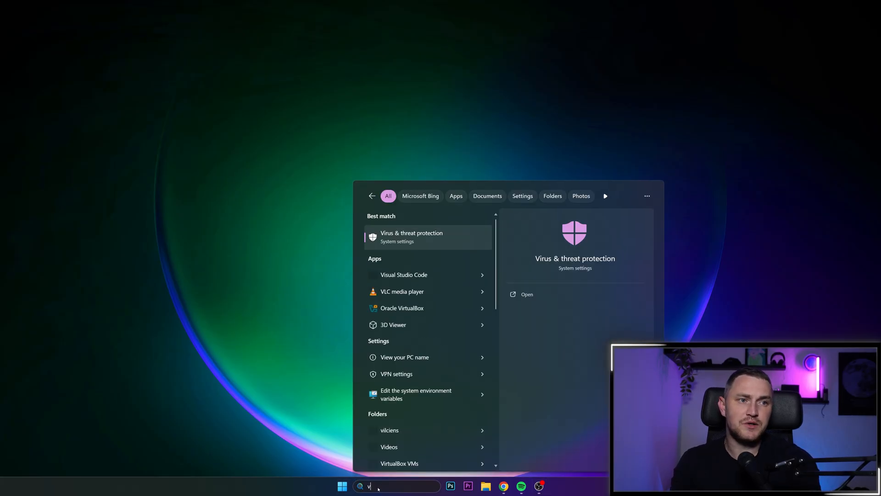
pyautogui.write('i')
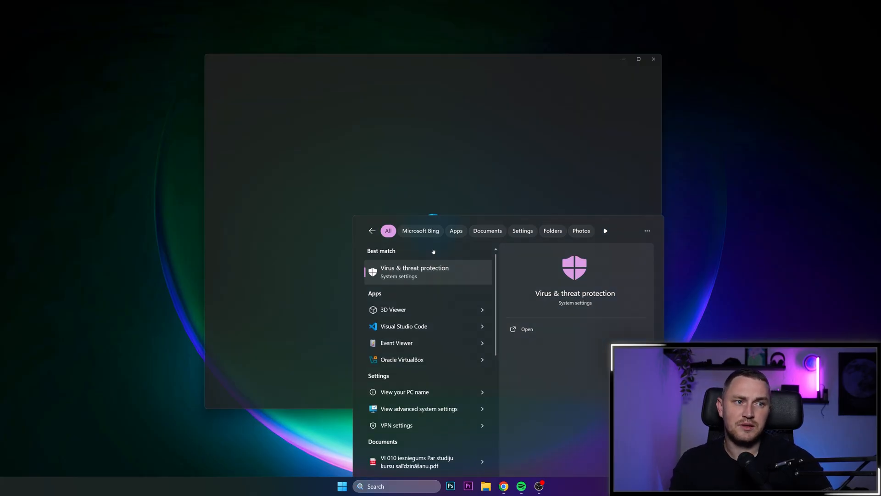
# Open Virus & threat protection in Windows Security from the search result
pyautogui.click(428, 271)
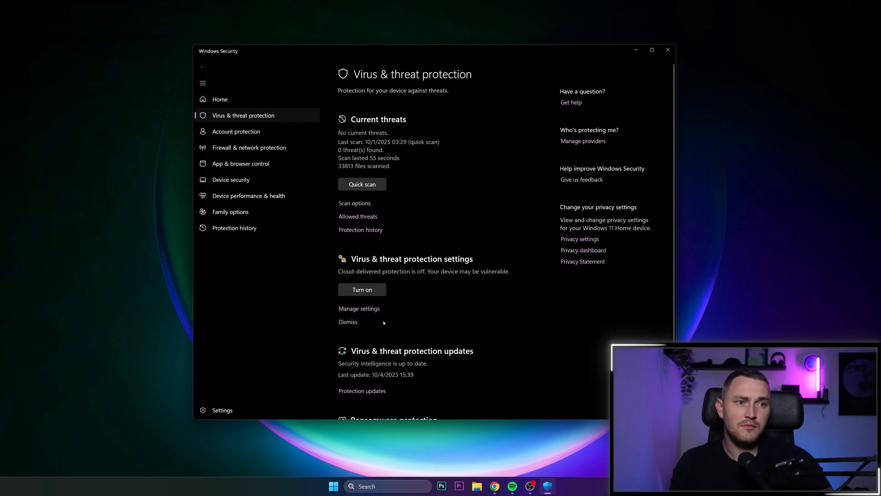
pyautogui.moveTo(441, 266)
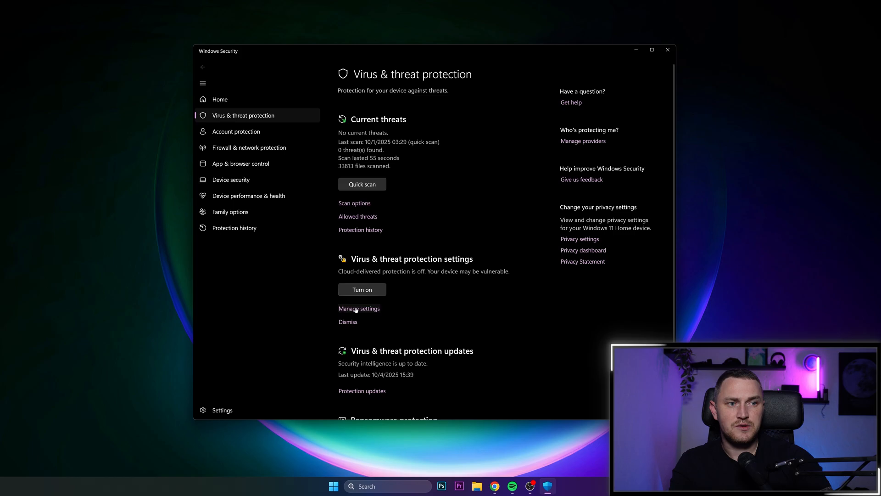
# Open Manage settings and review the real-time, cloud-delivered and Tamper Protection toggles
pyautogui.click(359, 308)
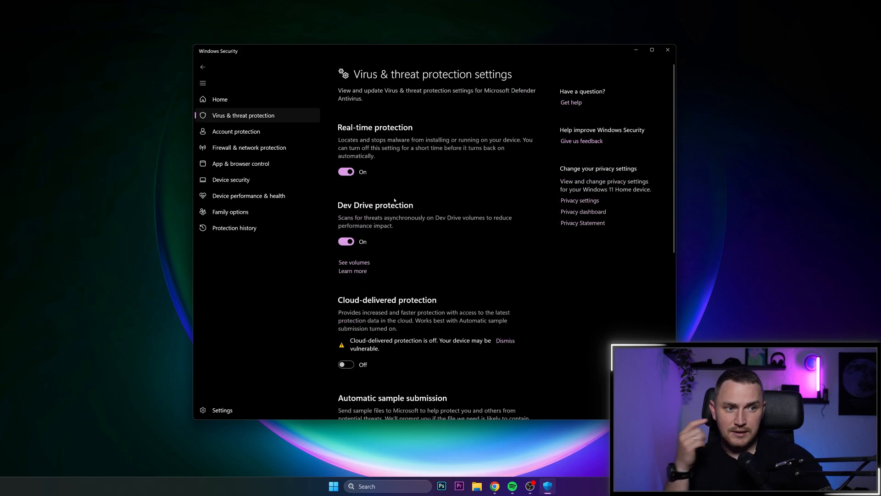
pyautogui.scroll(-3)
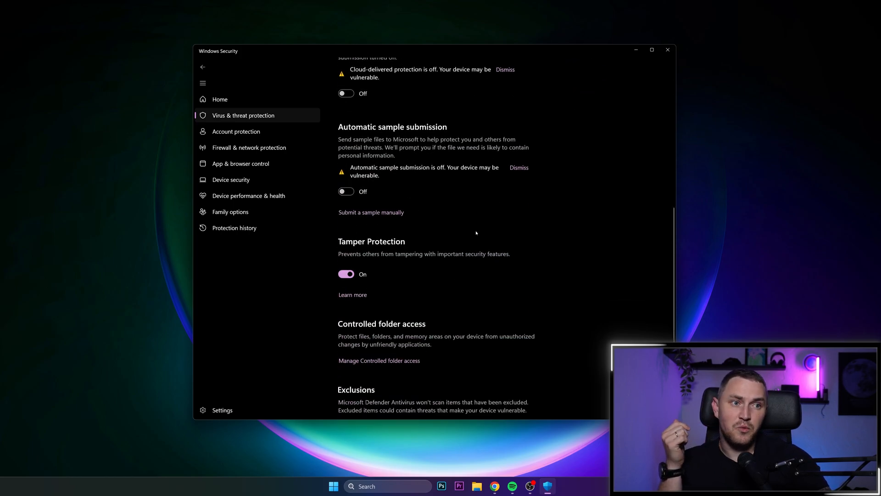
pyautogui.scroll(3)
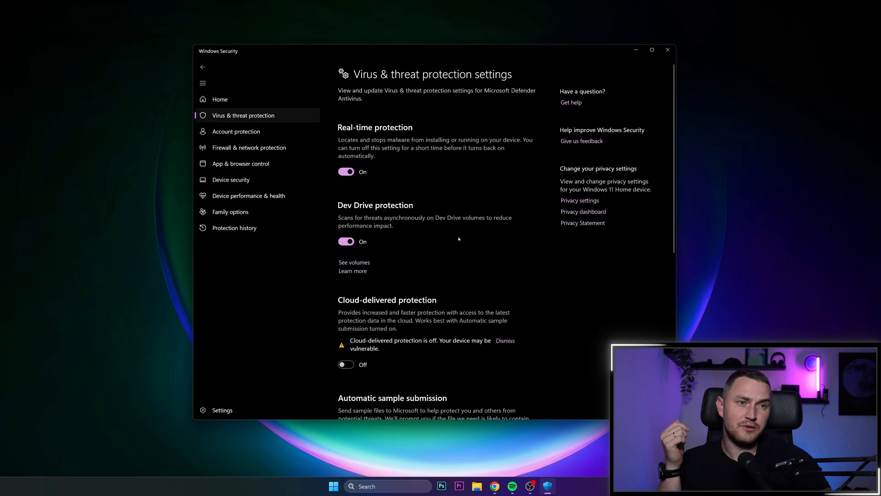
pyautogui.moveTo(455, 218)
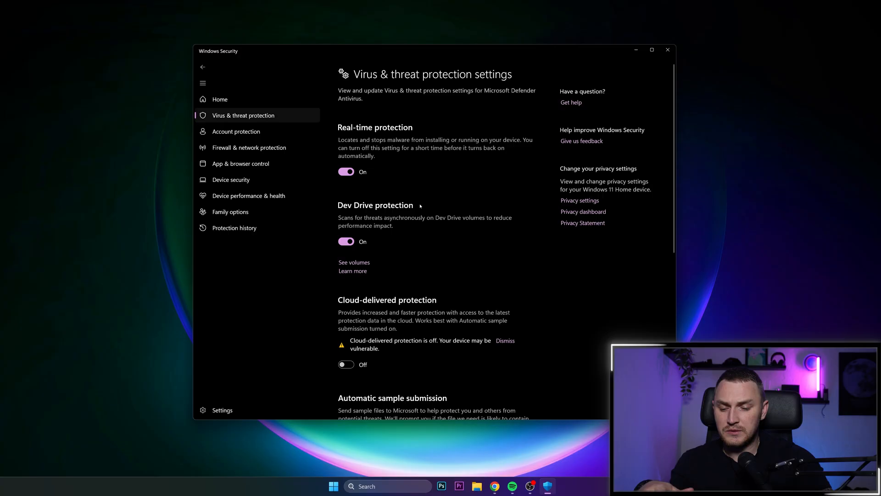
pyautogui.moveTo(427, 224)
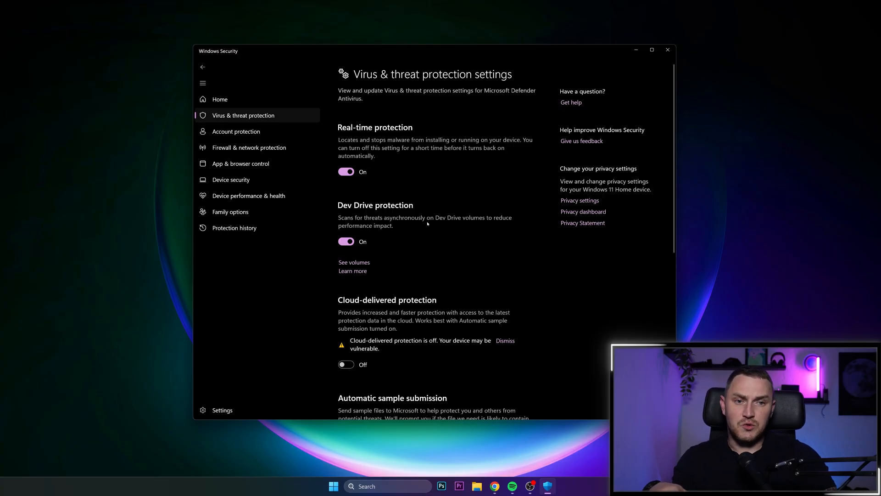
pyautogui.moveTo(392, 214)
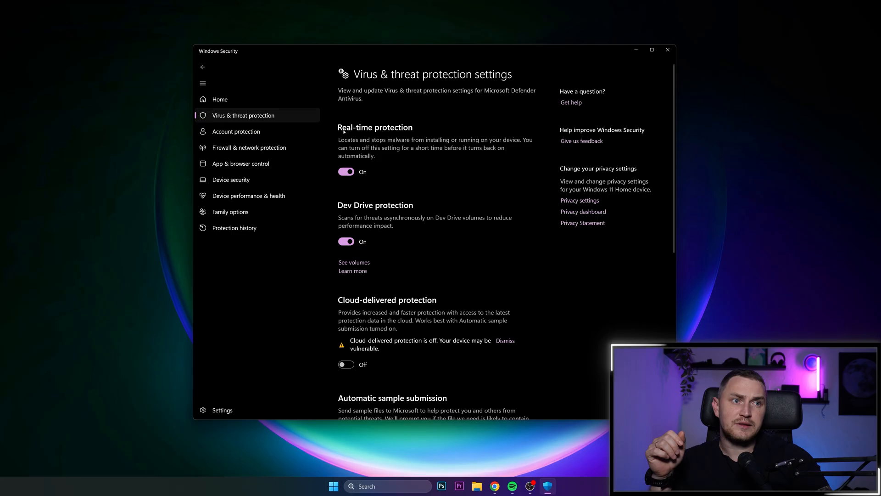
pyautogui.moveTo(413, 134)
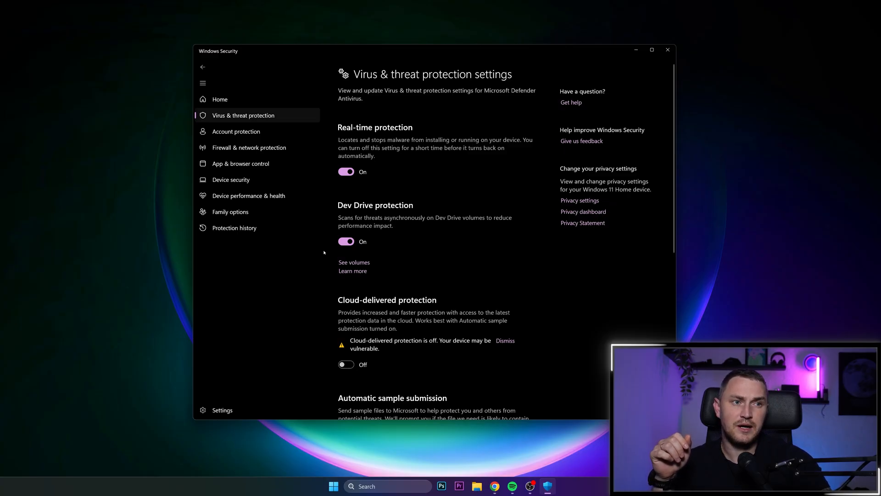
pyautogui.moveTo(572, 57)
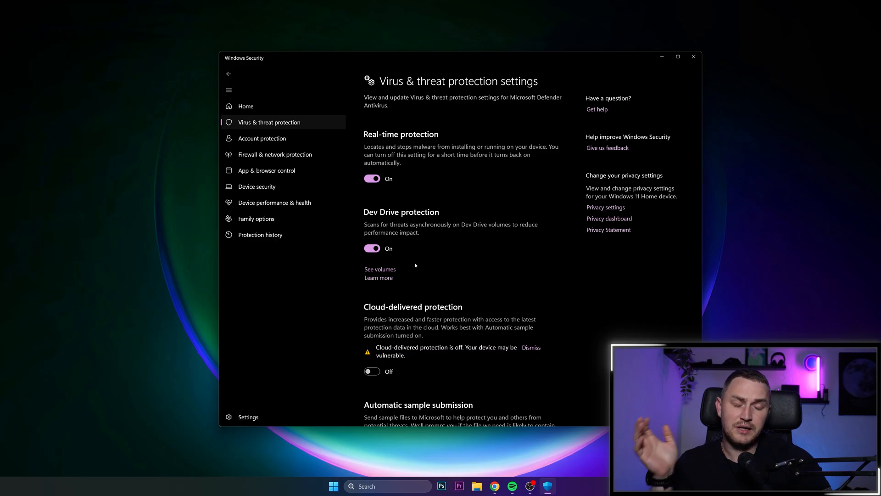
pyautogui.moveTo(374, 269)
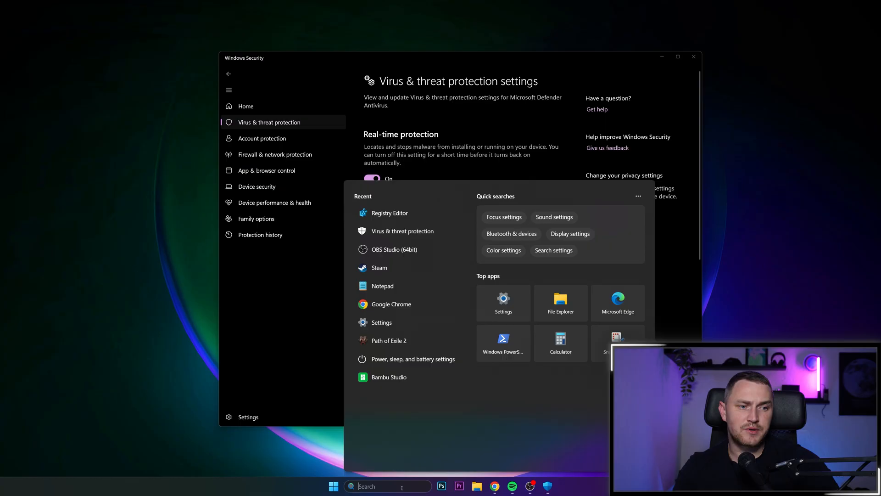
pyautogui.moveTo(399, 213)
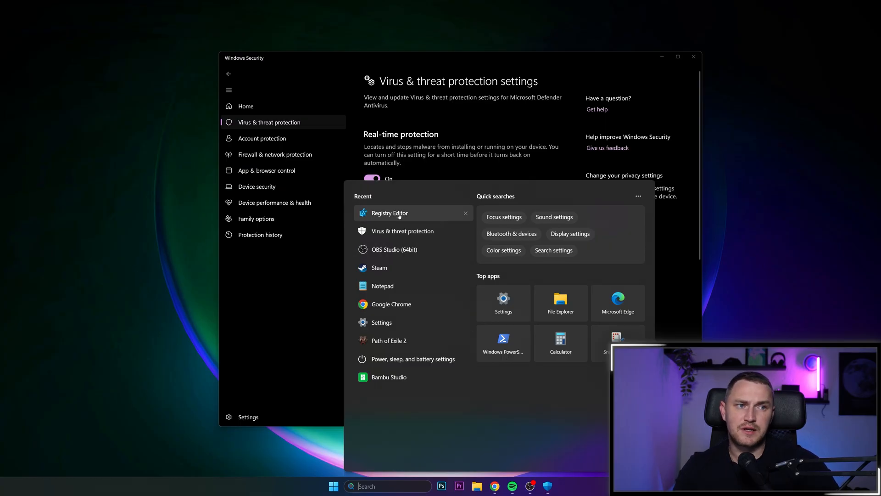
# Launch Registry Editor and expand HKLM\SOFTWARE\Policies\Microsoft\Windows Defender
pyautogui.click(390, 212)
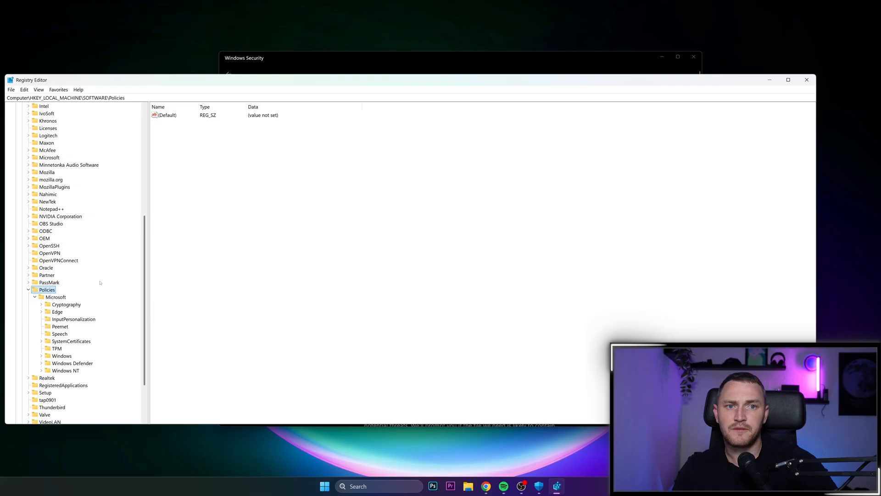
pyautogui.click(71, 318)
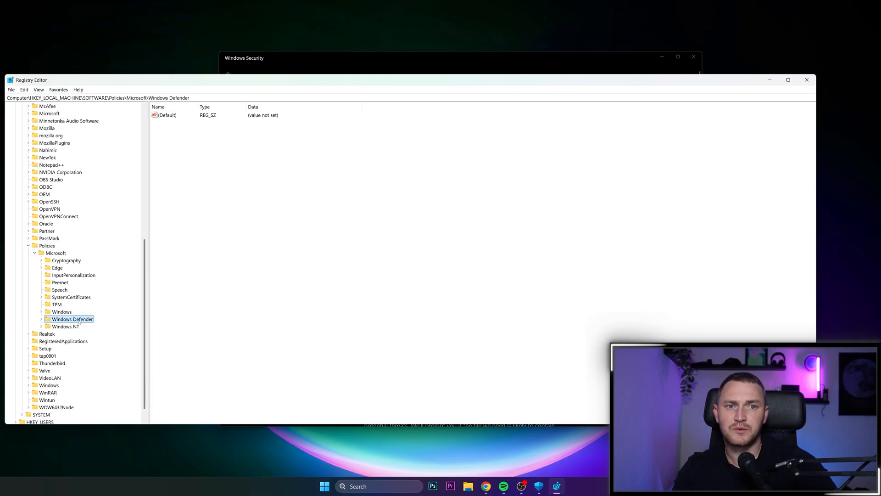
pyautogui.click(41, 318)
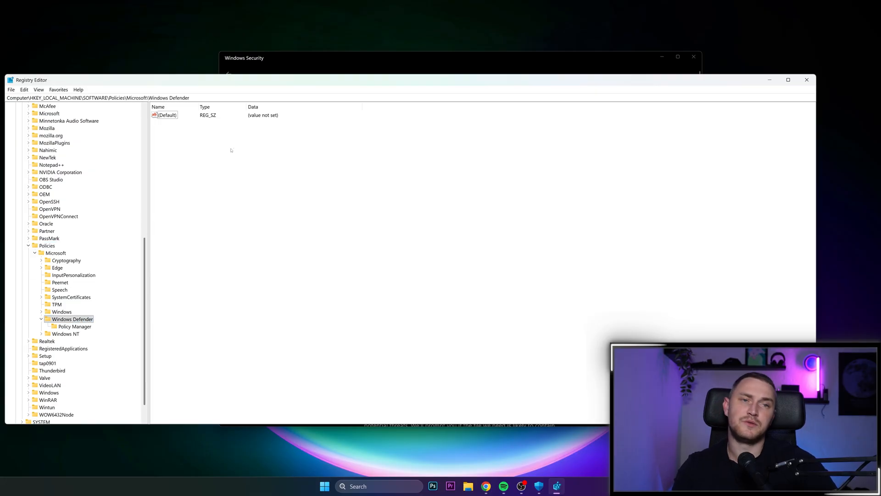
# Create a DWORD (32-bit) value named DisableAntiSpyware under the Windows Defender key
pyautogui.rightClick(231, 150)
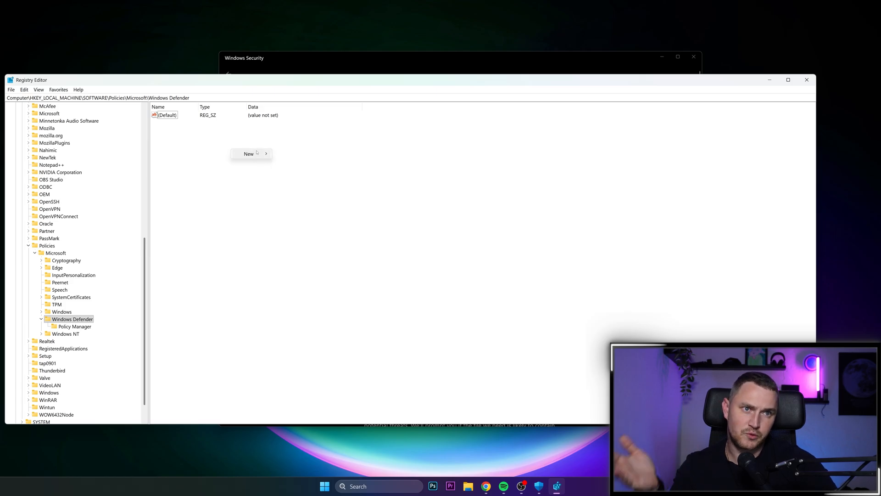
pyautogui.click(252, 154)
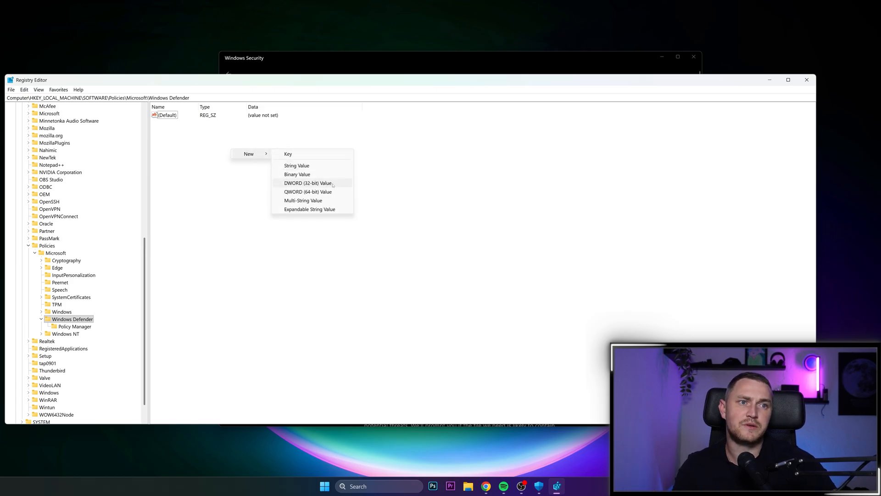
pyautogui.click(307, 182)
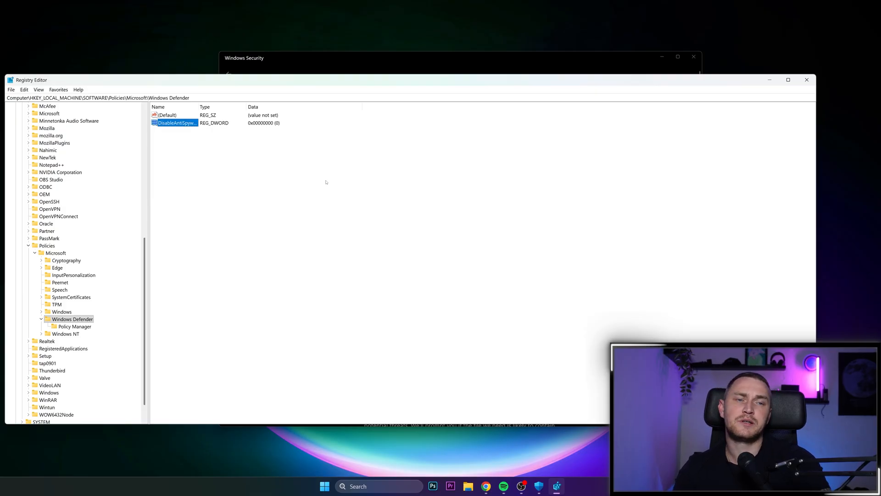
# Modify DisableAntiSpyware so its value data is 1
pyautogui.rightClick(176, 122)
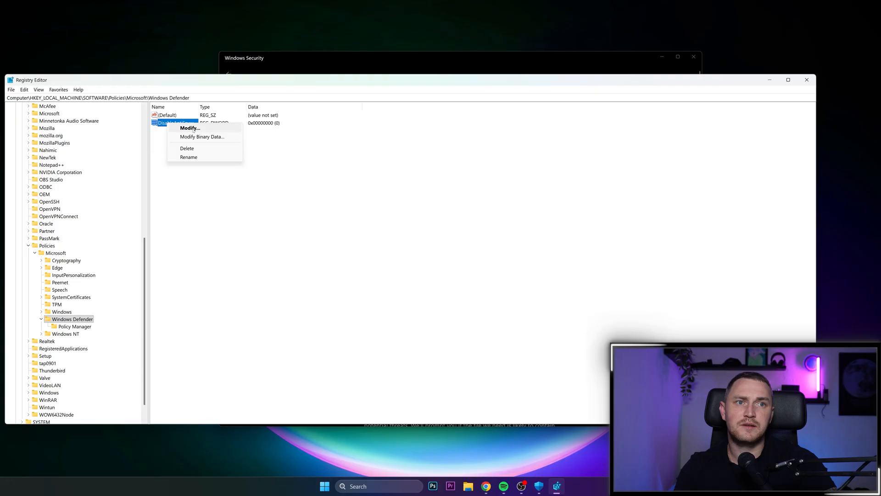
pyautogui.click(190, 128)
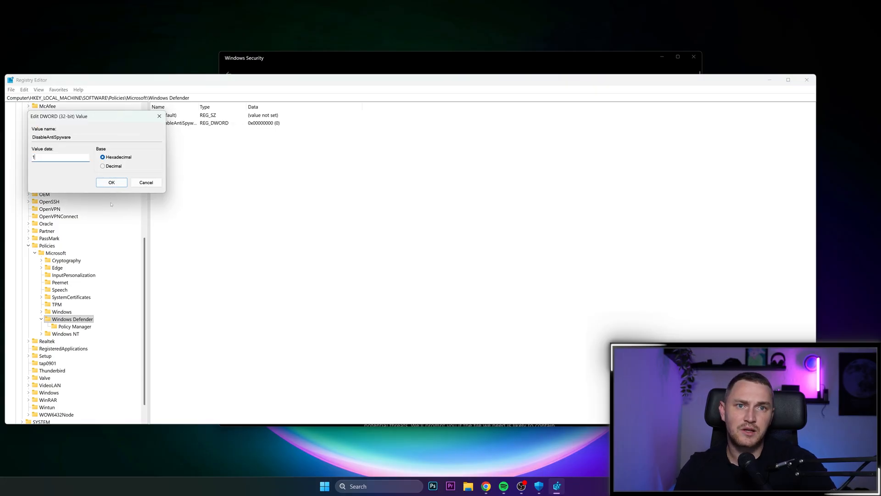
pyautogui.click(111, 182)
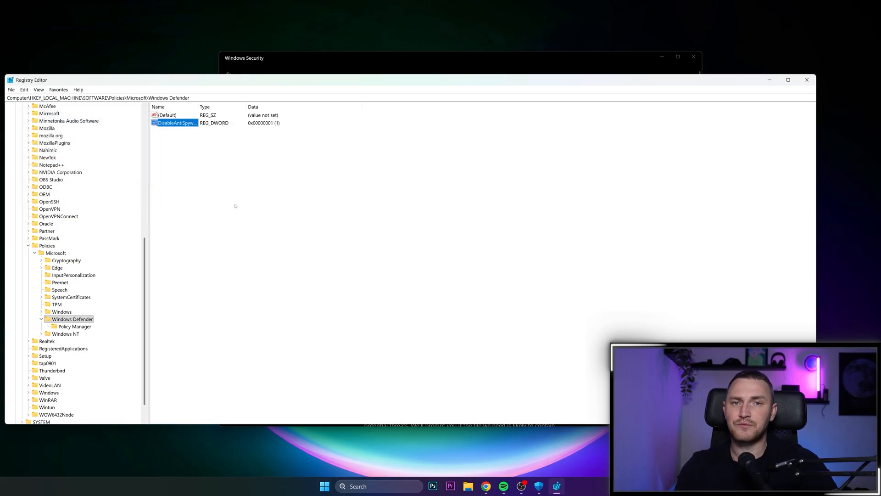
pyautogui.moveTo(323, 211)
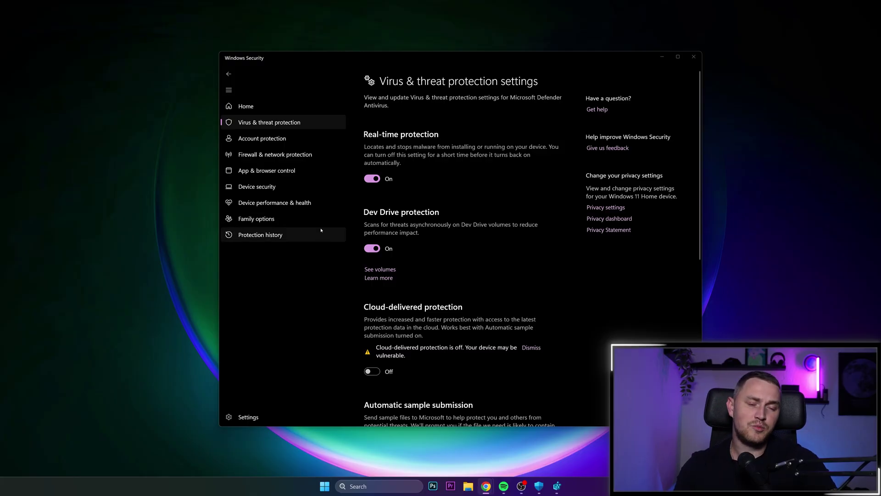
pyautogui.moveTo(616, 309)
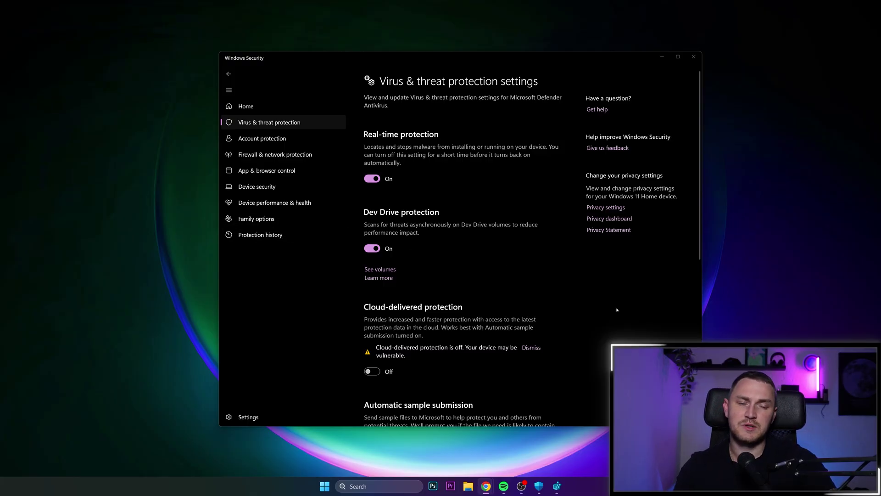